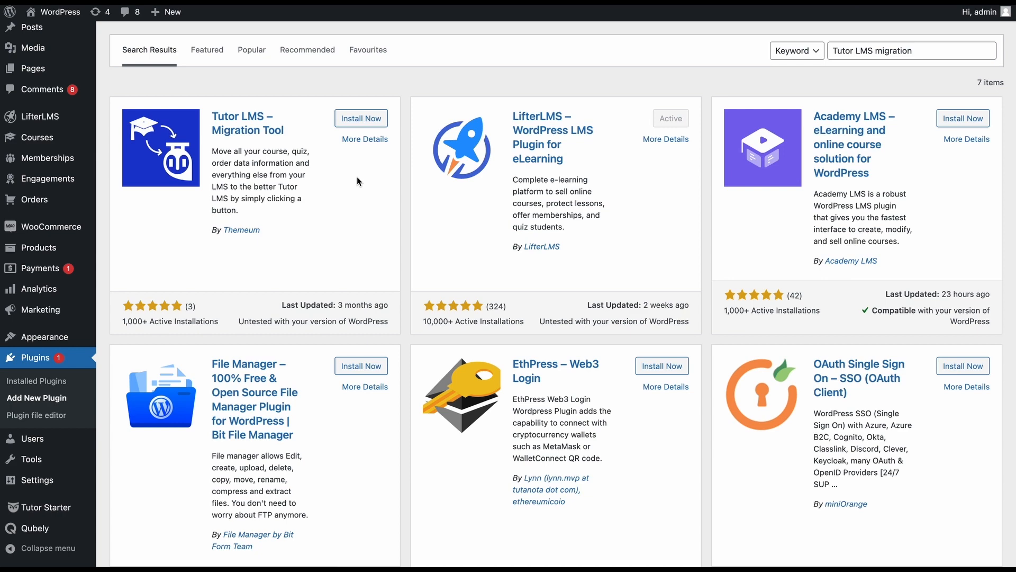
mouse_move(314, 127)
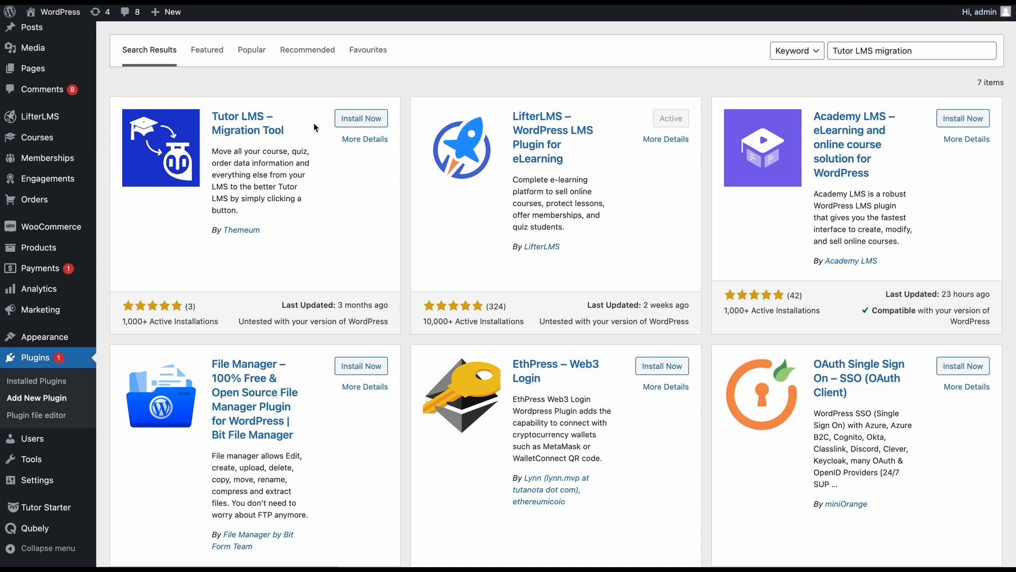
Step: Install the Tutor LMS – Migration Tool plugin from the search results
left_click(360, 117)
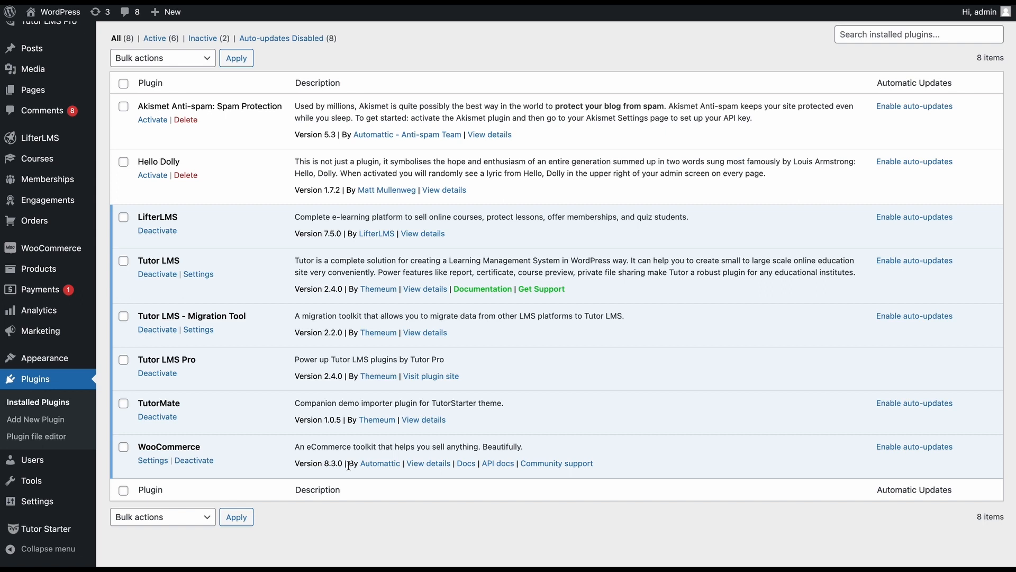
mouse_move(250, 195)
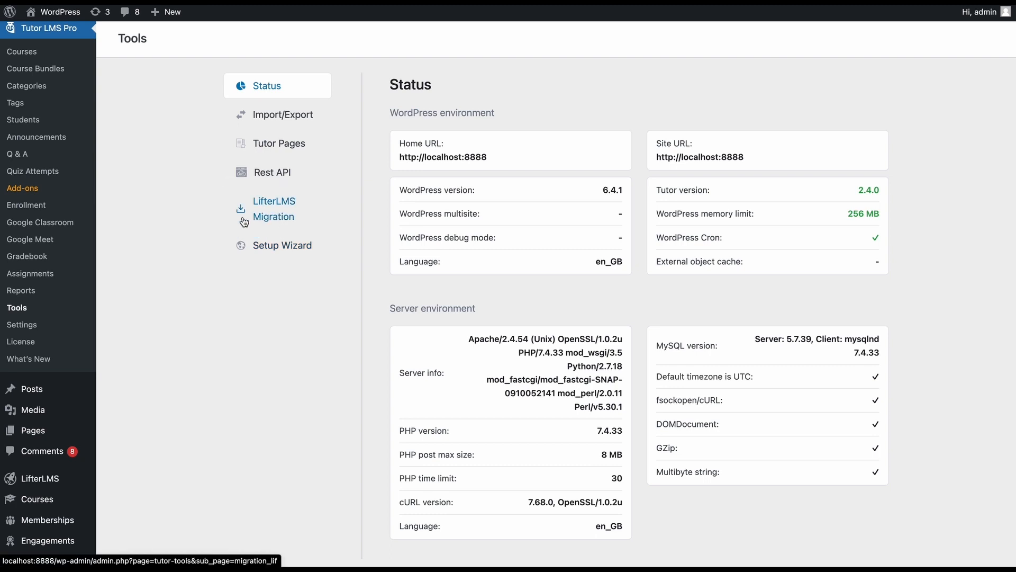
Step: Show the LifterLMS Migration page listing Courses and Sales Data for auto migration
left_click(273, 208)
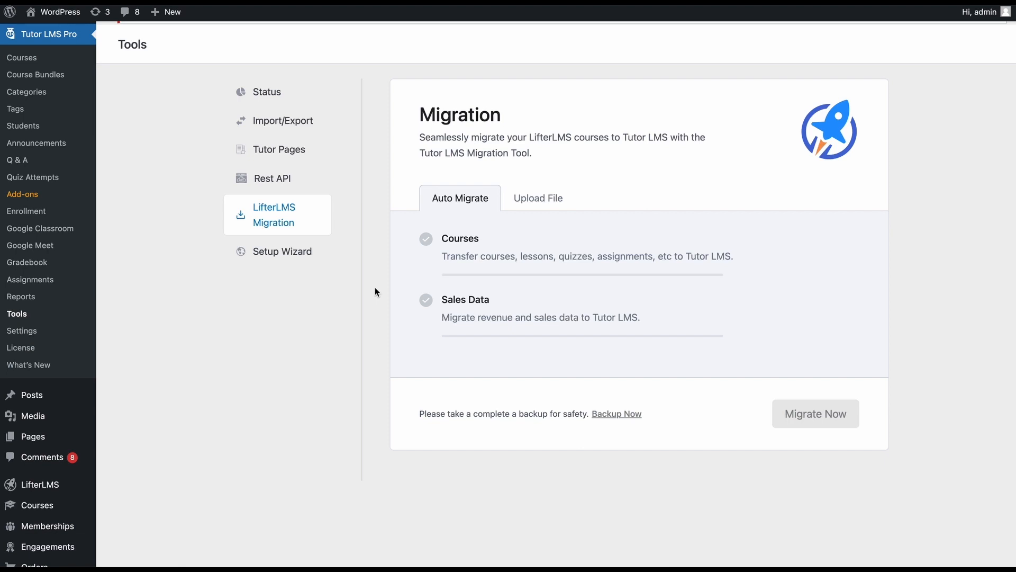
mouse_move(21, 330)
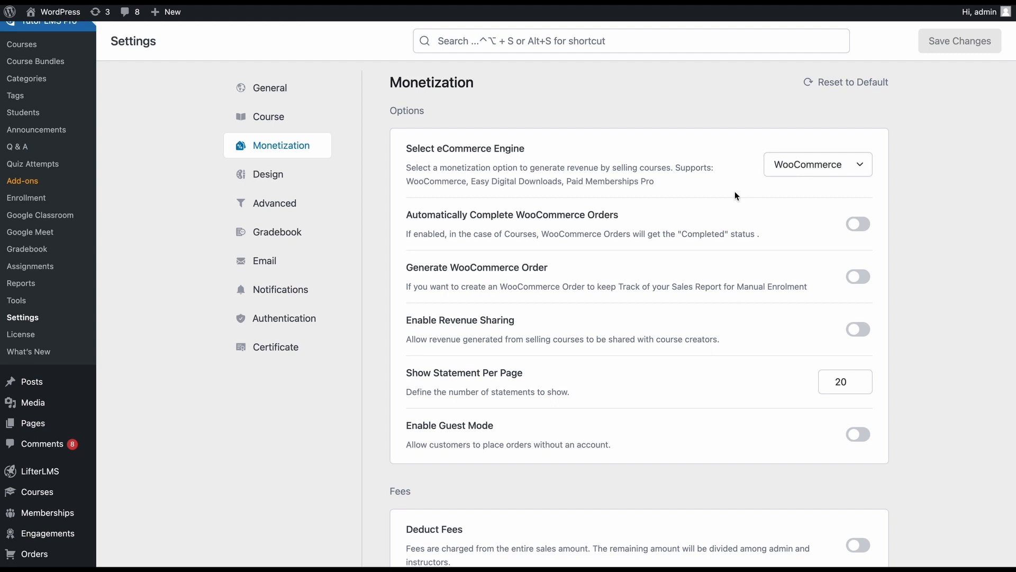
mouse_move(16, 300)
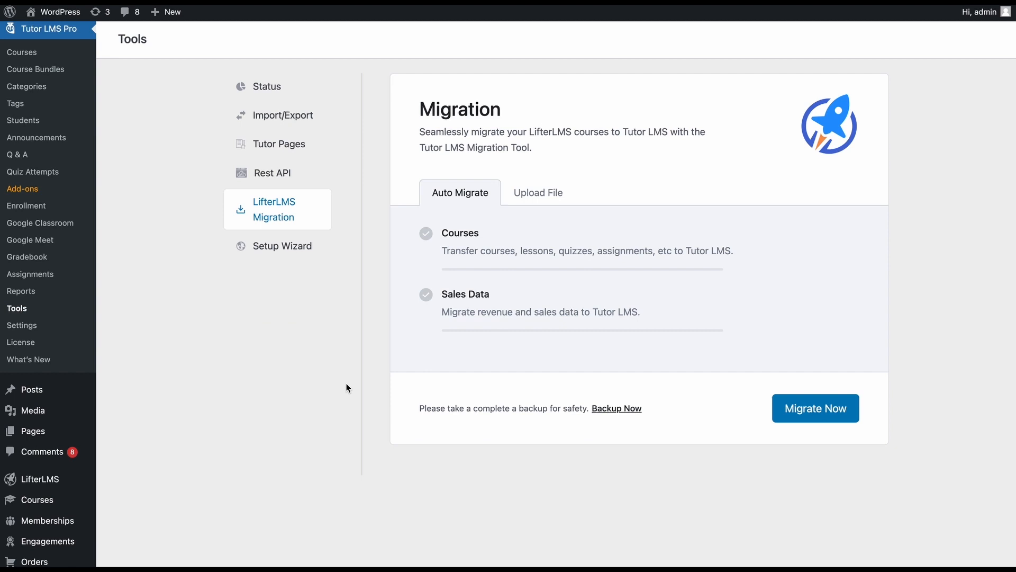
mouse_move(617, 409)
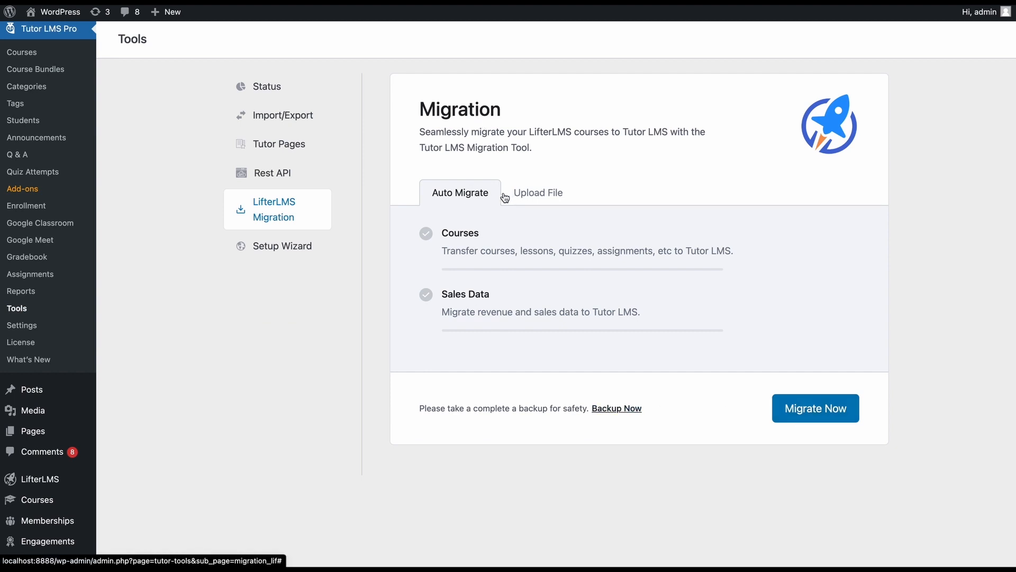
mouse_move(473, 203)
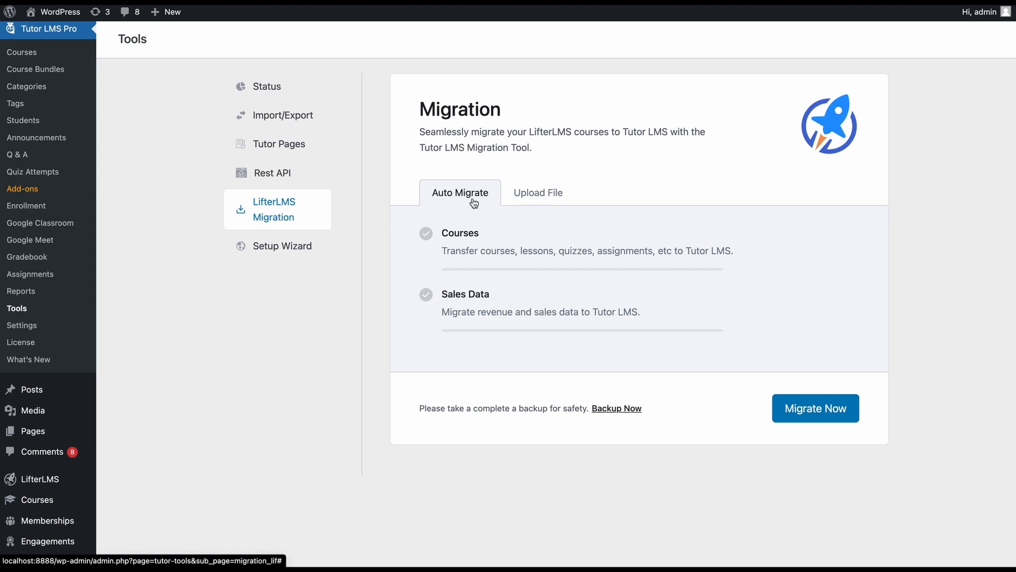
mouse_move(816, 408)
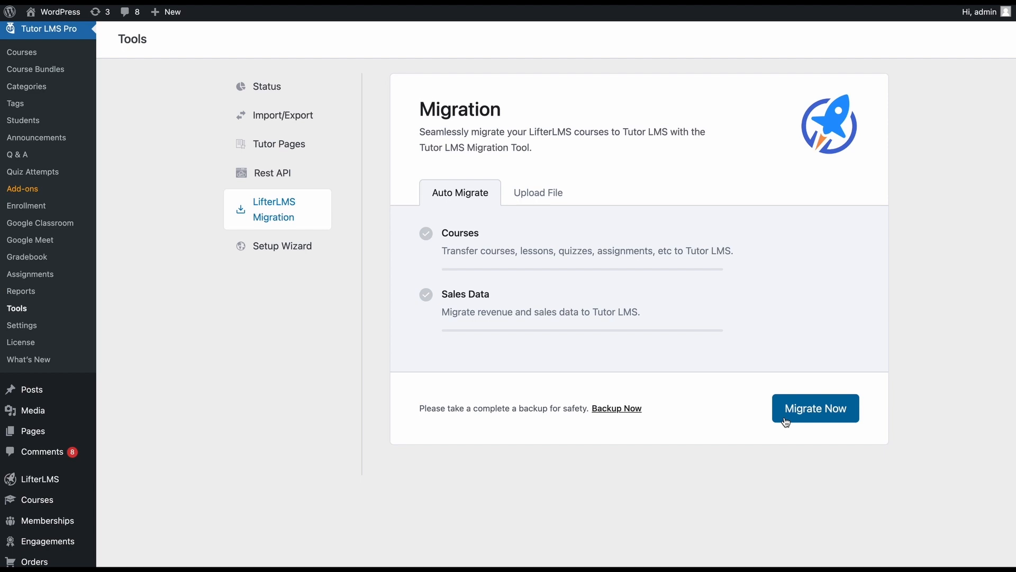
Step: View the Upload File (XML) migration option, then return to Auto Migrate
left_click(538, 193)
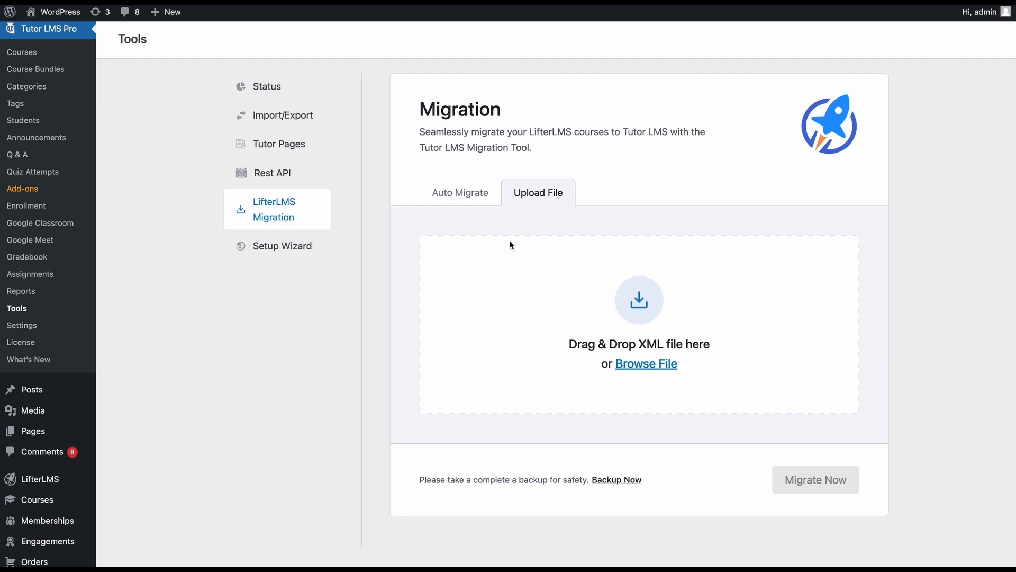
mouse_move(634, 424)
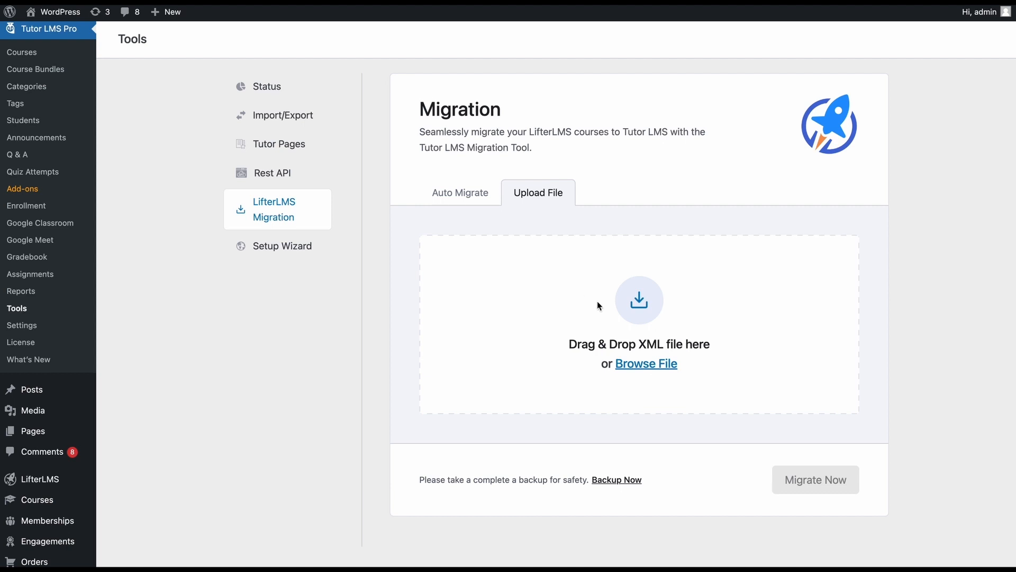
mouse_move(760, 550)
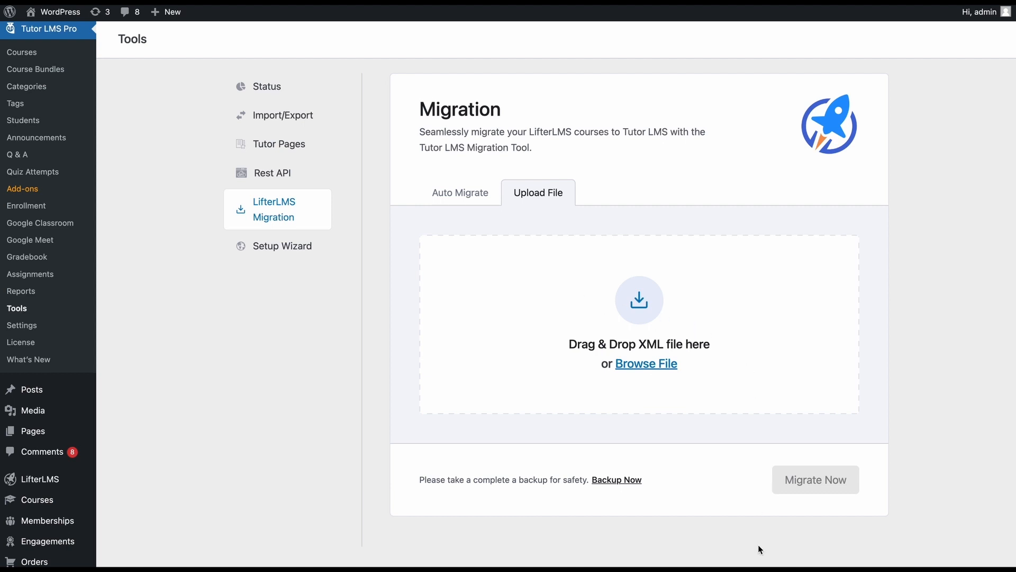
mouse_move(807, 491)
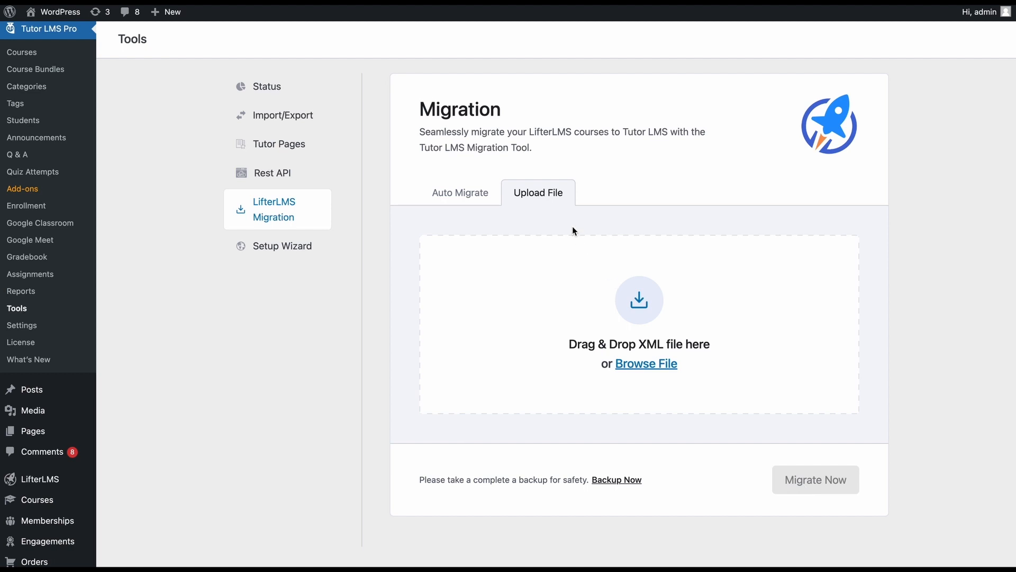
mouse_move(459, 208)
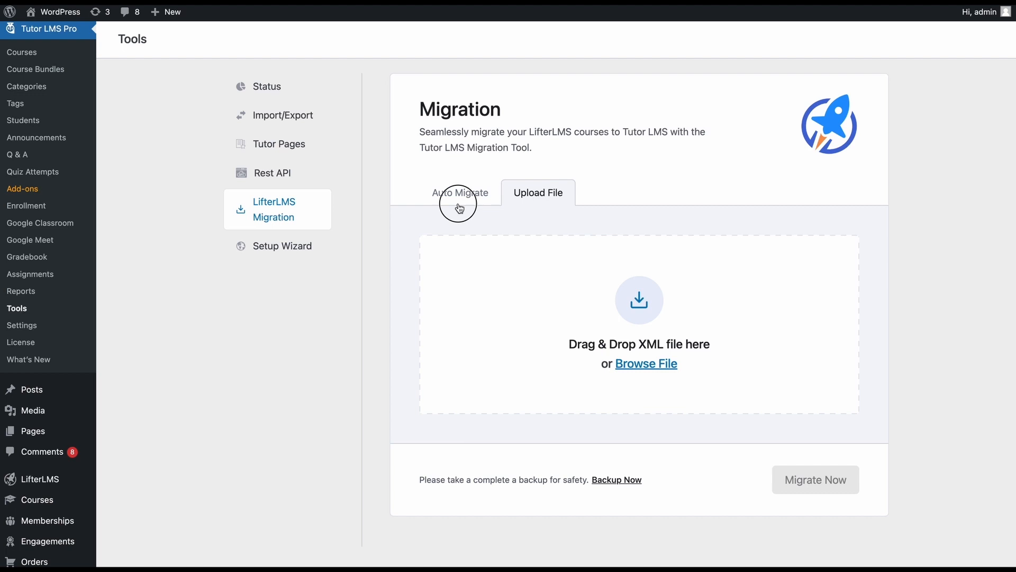
left_click(461, 193)
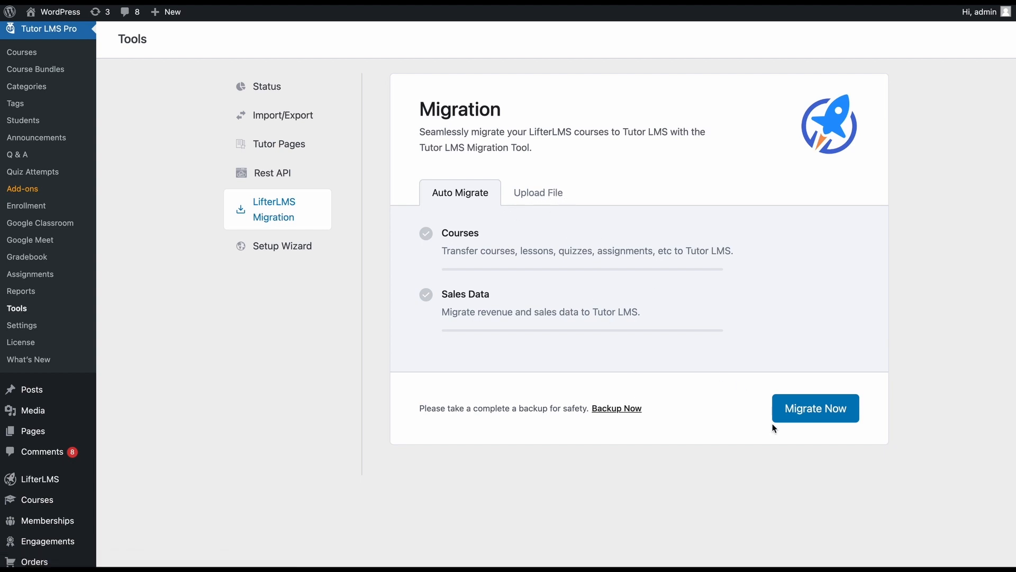
mouse_move(394, 370)
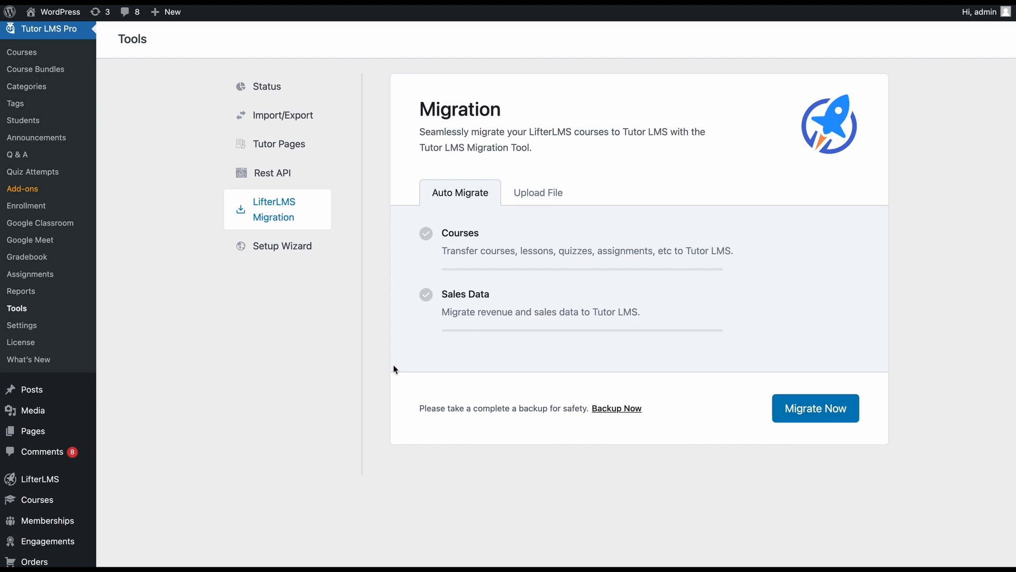
Step: Run Migrate Now, confirm 'Yes, Let's Start', and acknowledge the 'Migration Successful!' dialog
left_click(814, 408)
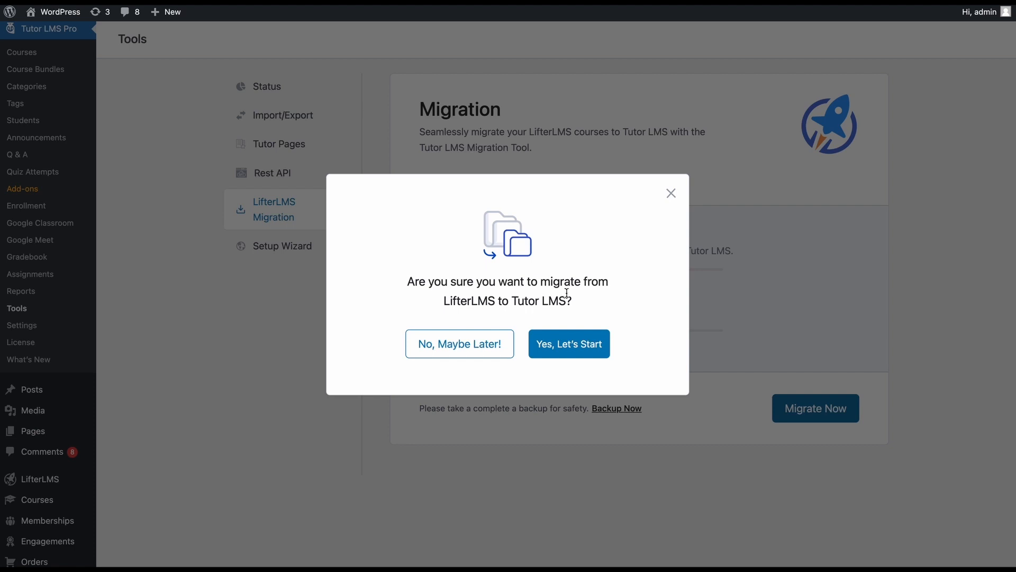
left_click(568, 343)
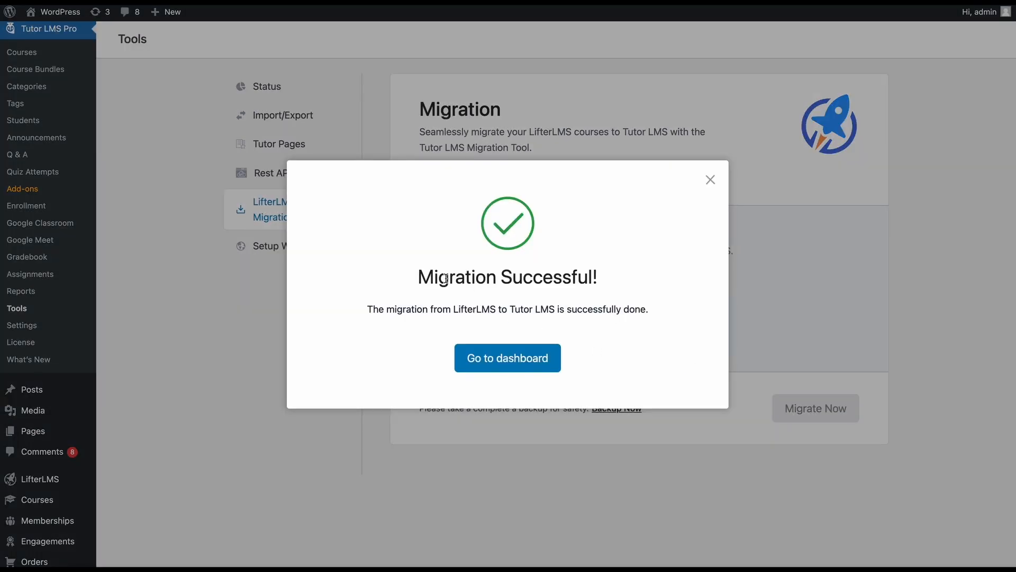
mouse_move(689, 365)
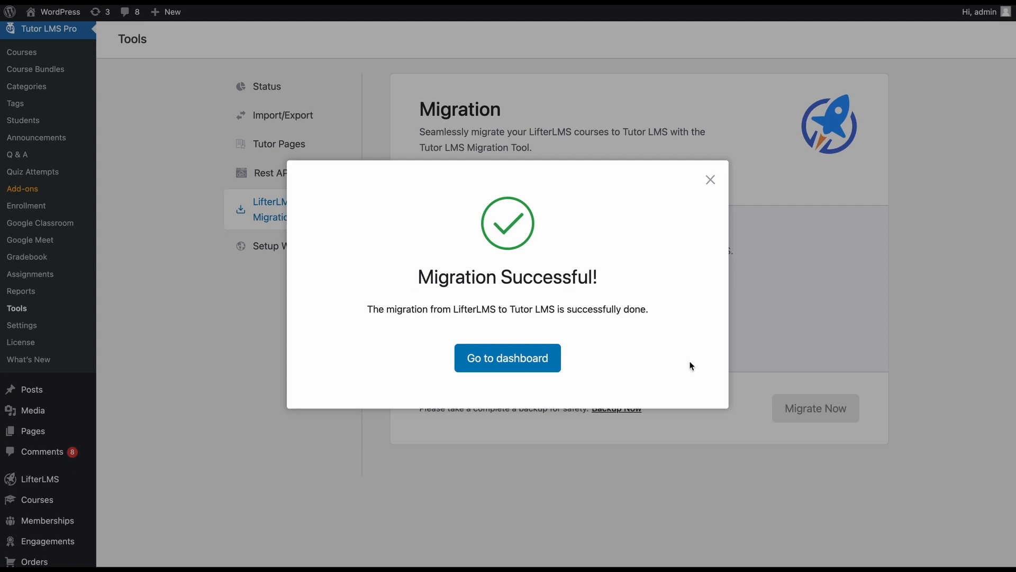
mouse_move(551, 302)
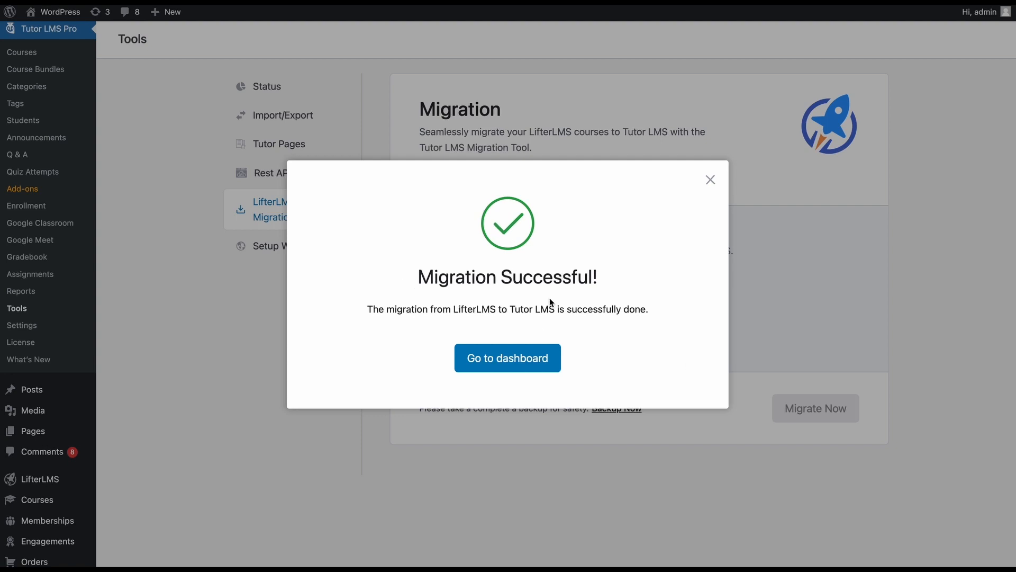
mouse_move(473, 284)
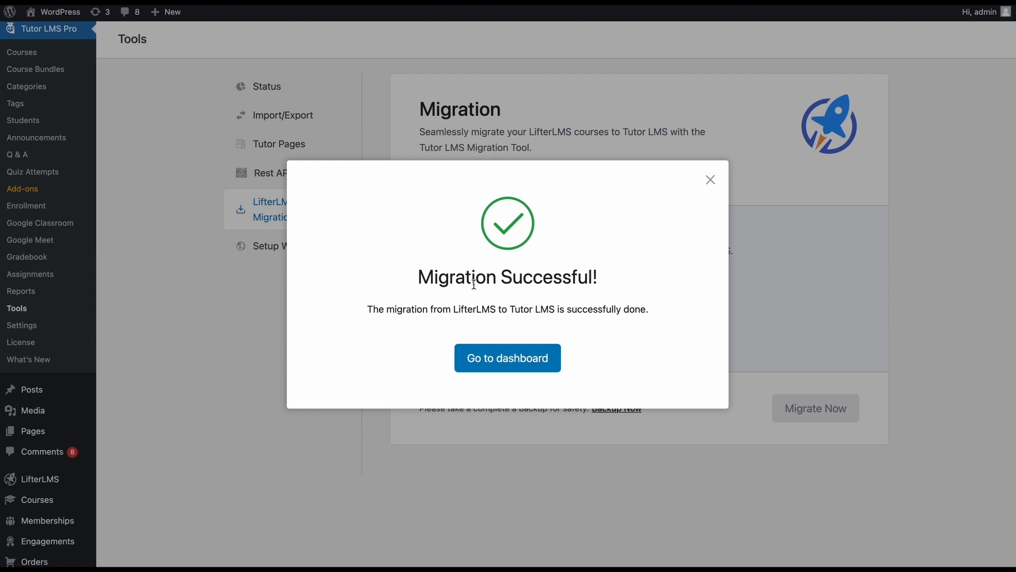
left_click(508, 357)
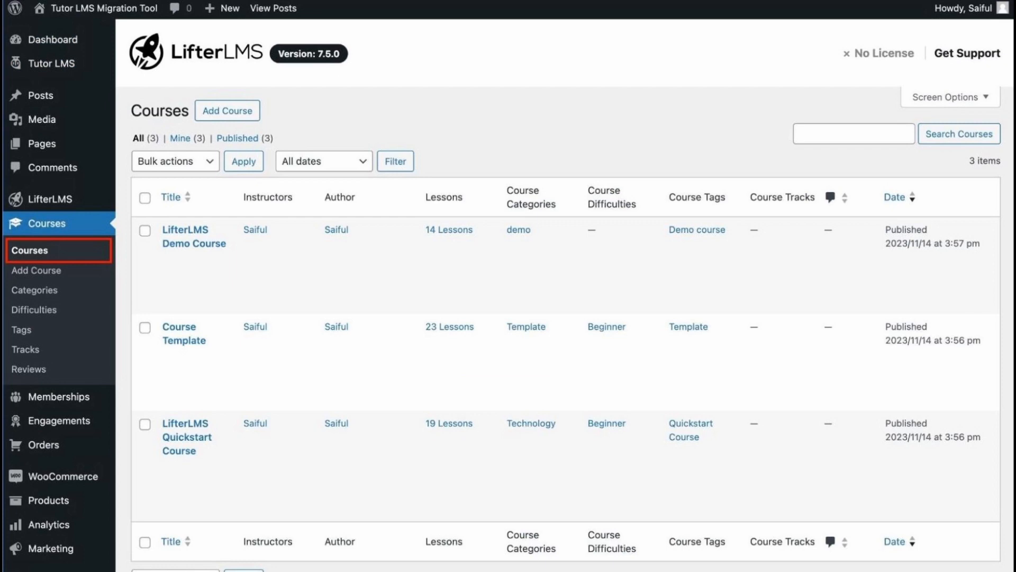